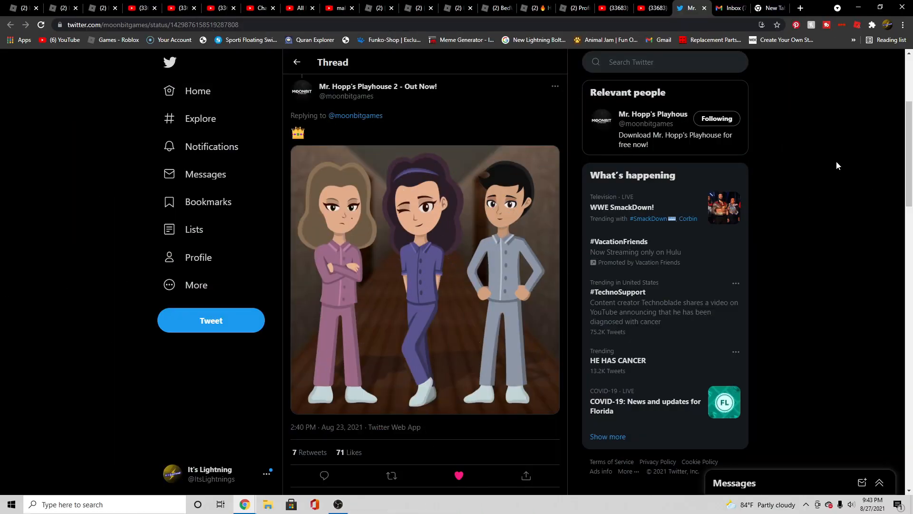
mouse_move(546, 167)
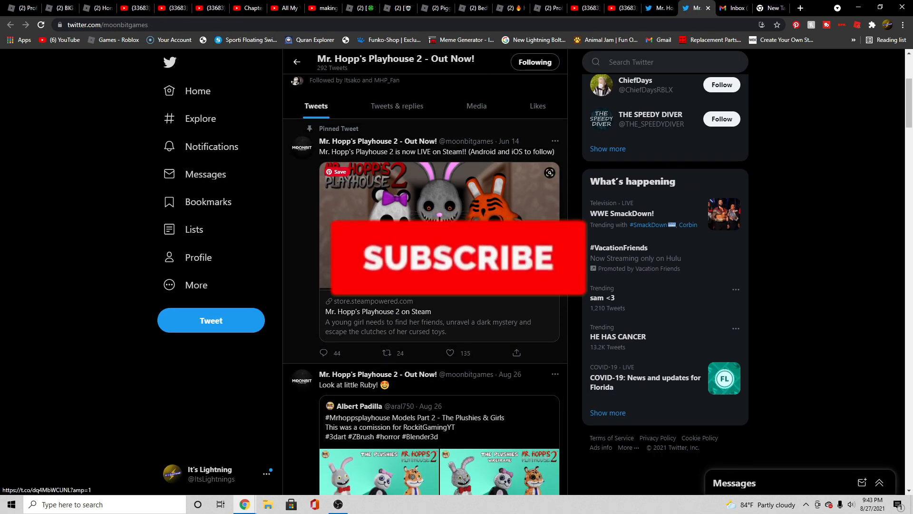
scroll("down", 3)
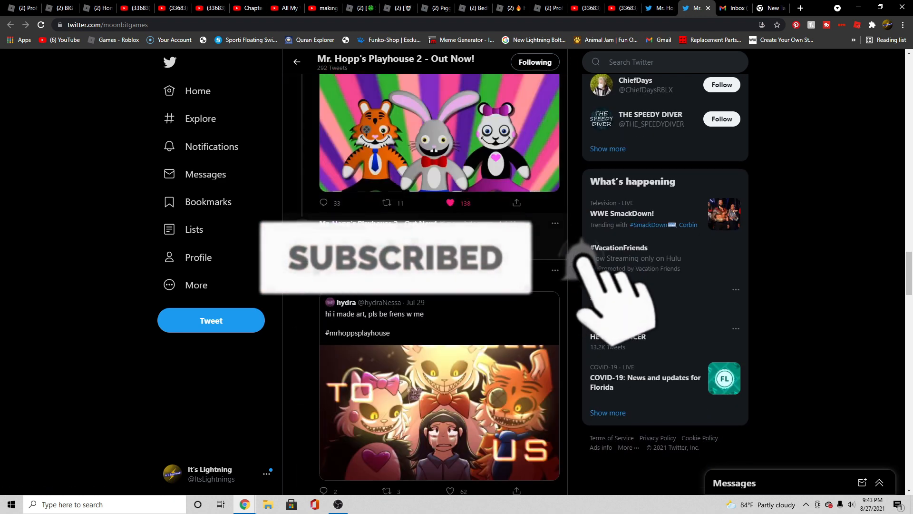
scroll("down", 3)
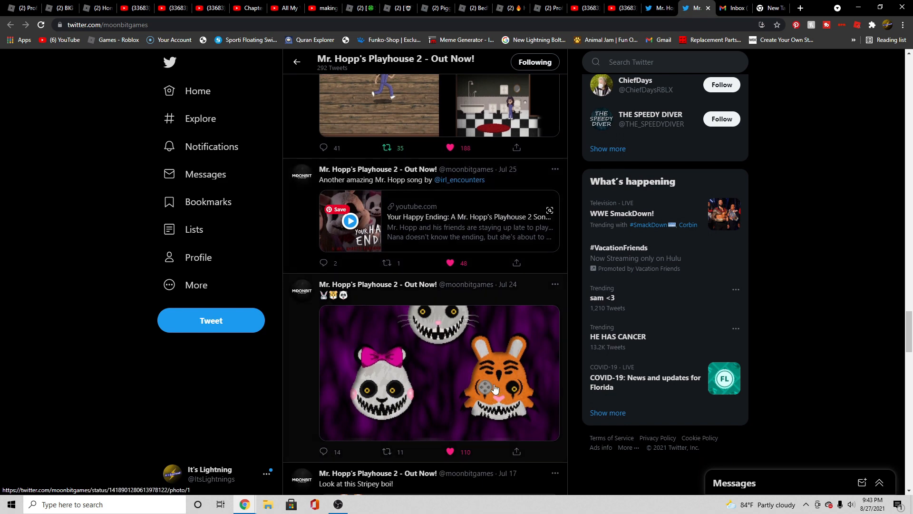
scroll("up", 3)
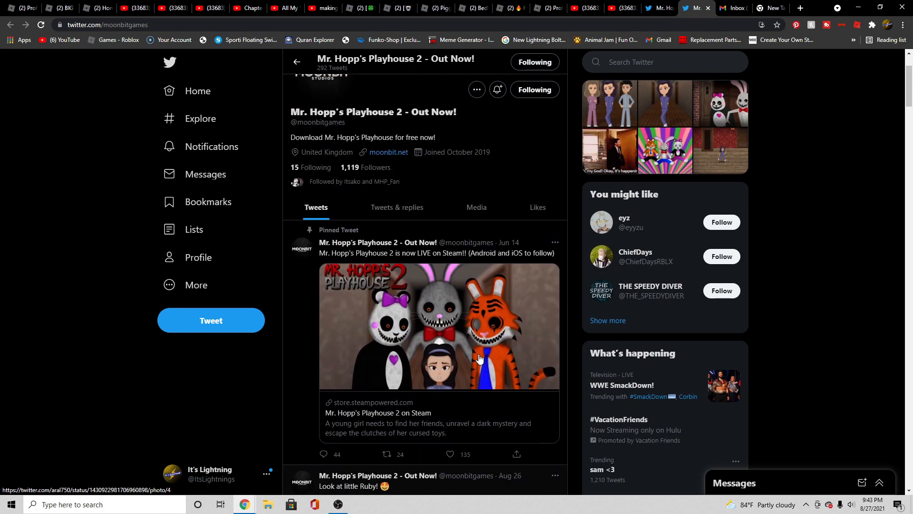
Step: Scroll the profile timeline down to the Aug 23 three-character pajama artwork tweet
scroll("down", 3)
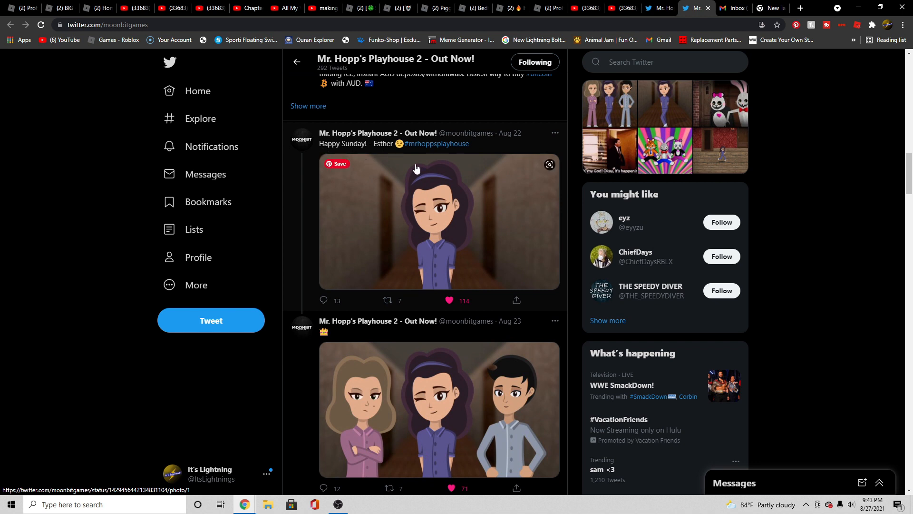
scroll("down", 3)
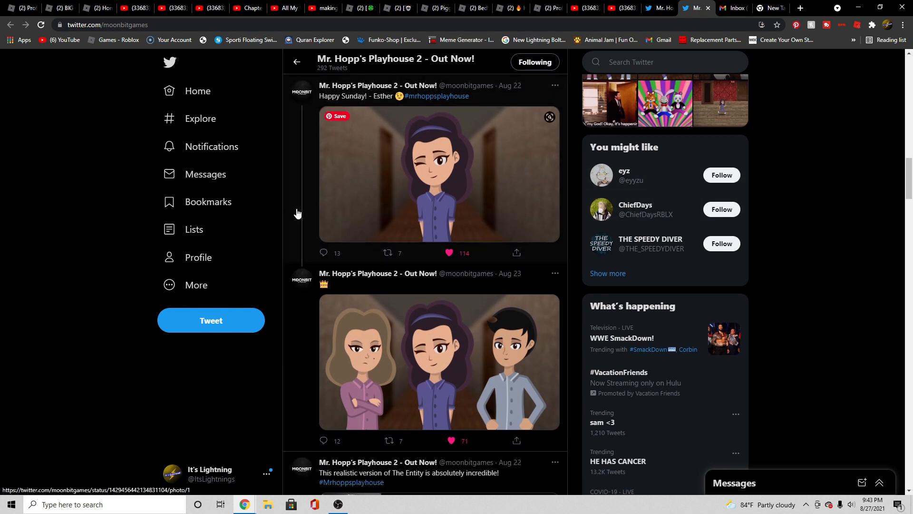
scroll("down", 3)
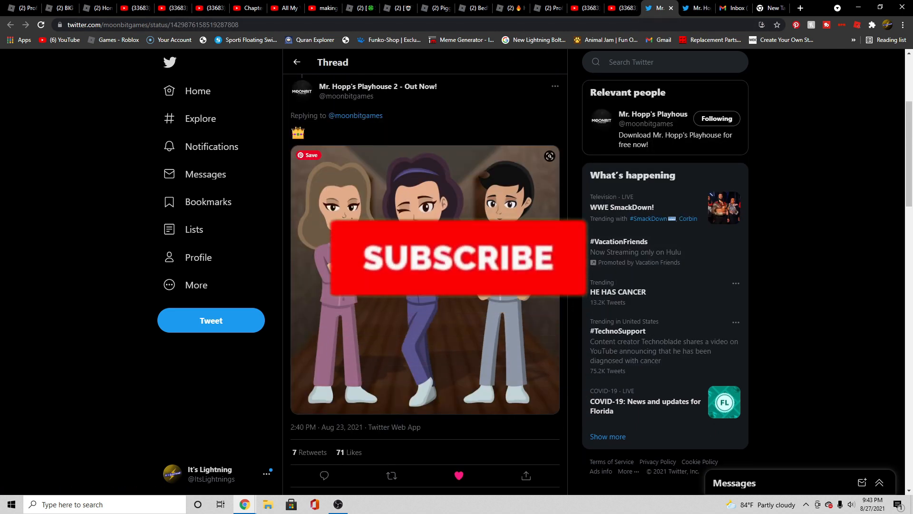
scroll("down", 3)
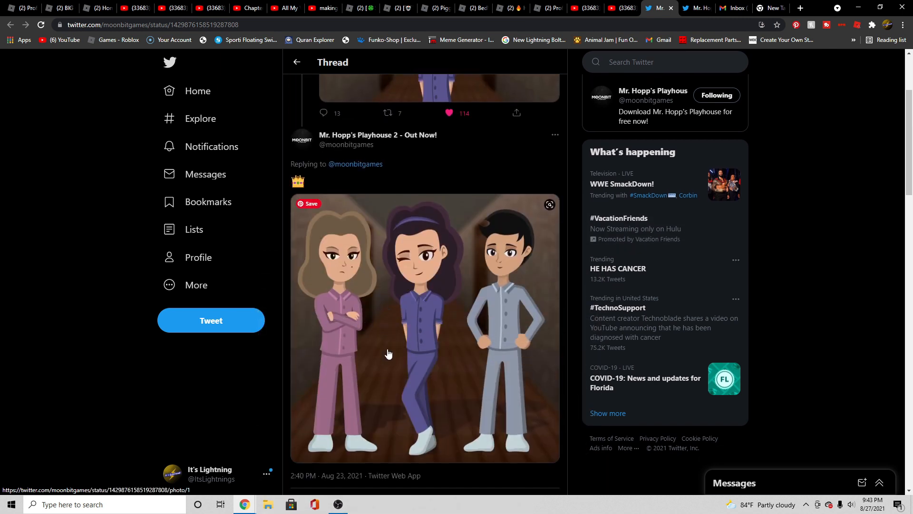
scroll("down", 3)
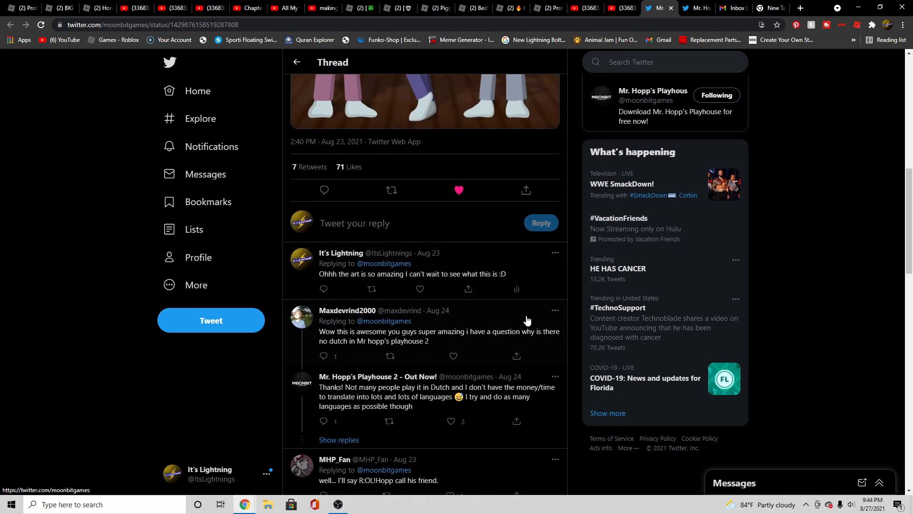
mouse_move(470, 338)
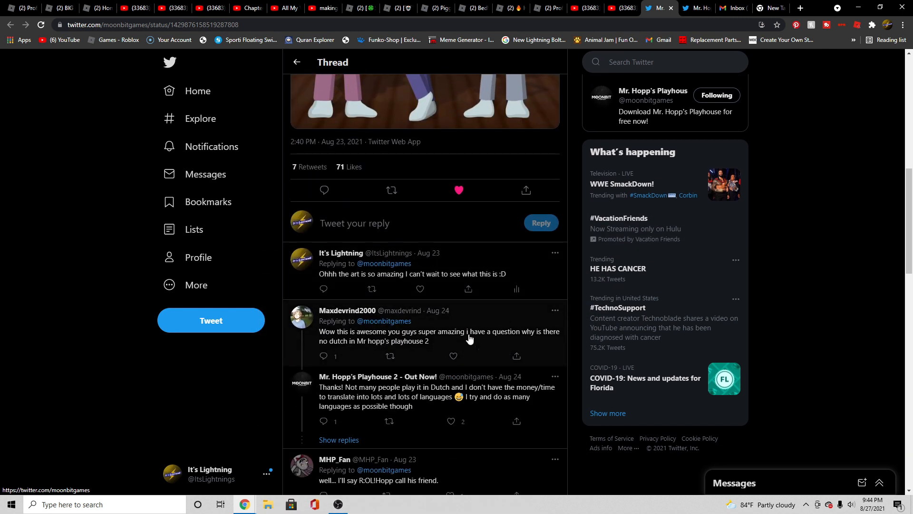
mouse_move(415, 355)
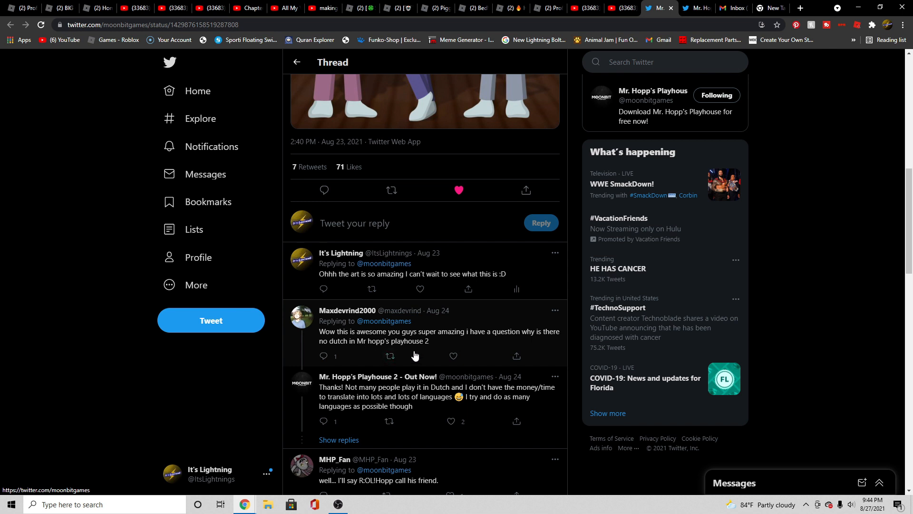
mouse_move(387, 402)
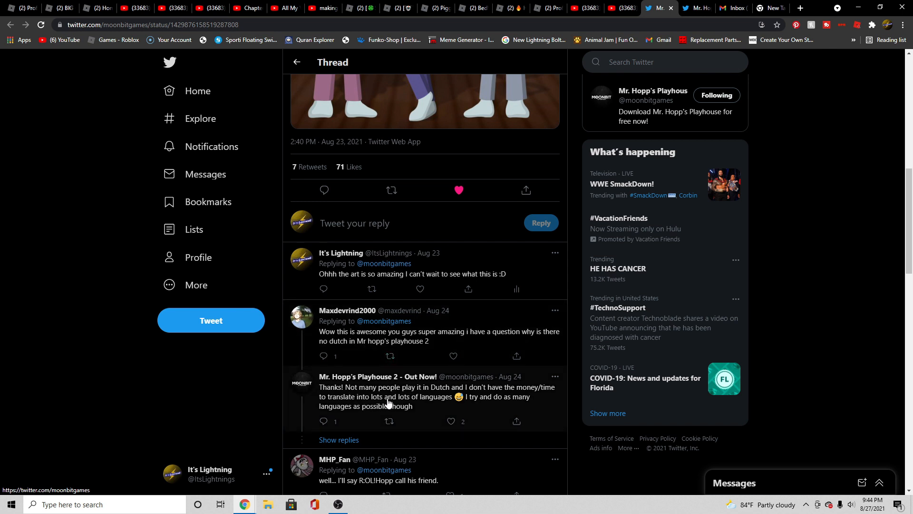
mouse_move(422, 396)
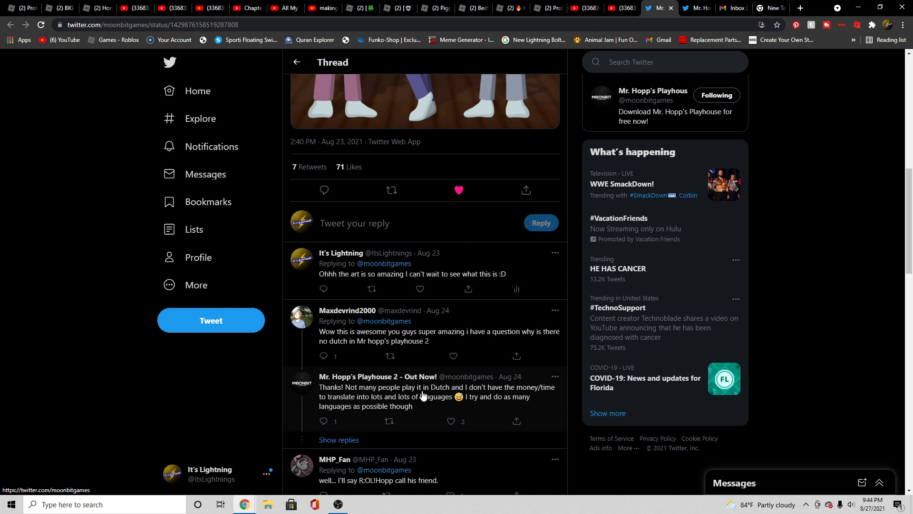
scroll("up", 3)
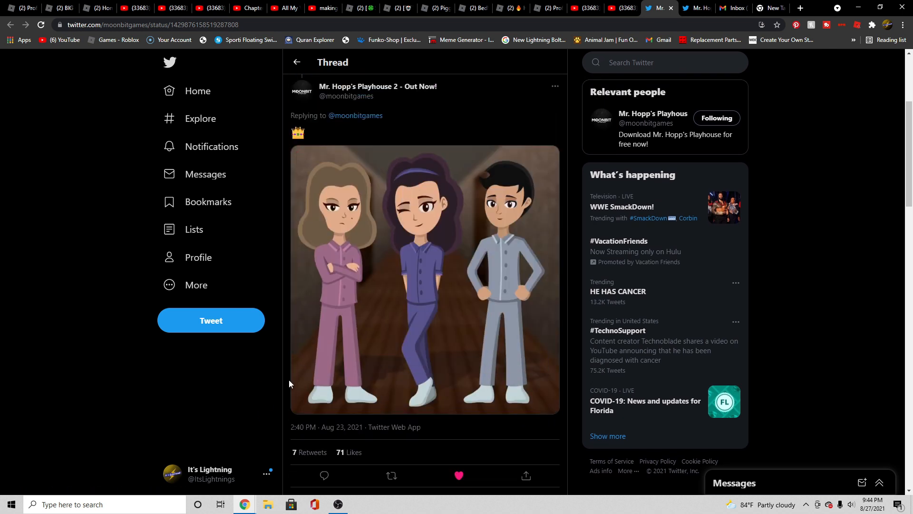
Step: Open the Aug 23 tweet's three-character pajama image in the full-size photo viewer
left_click(423, 278)
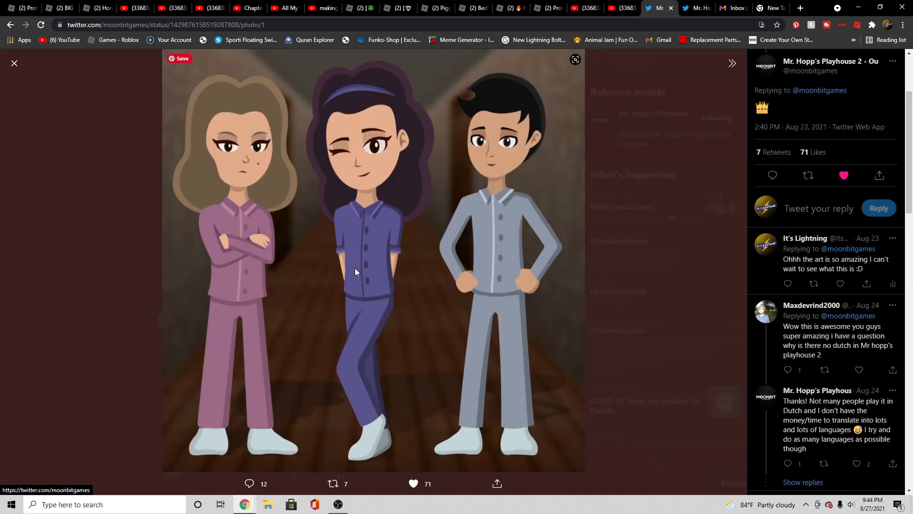
mouse_move(700, 229)
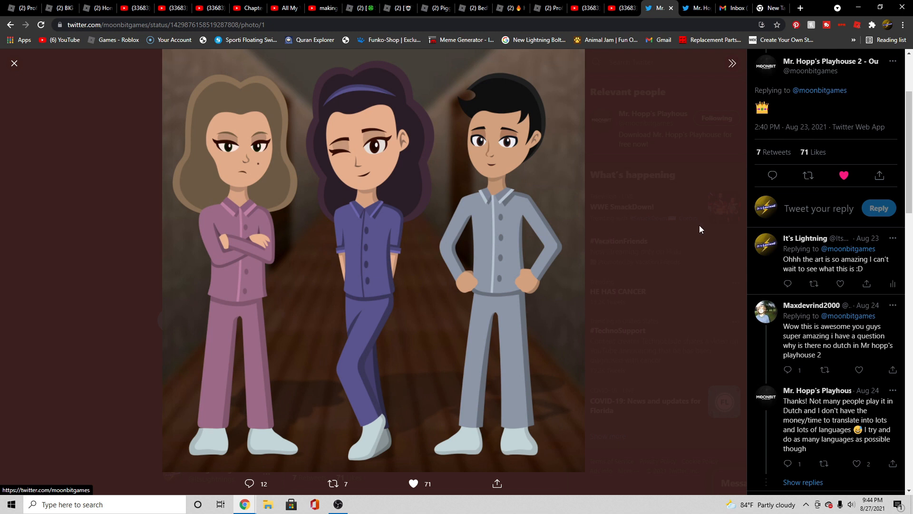
mouse_move(703, 228)
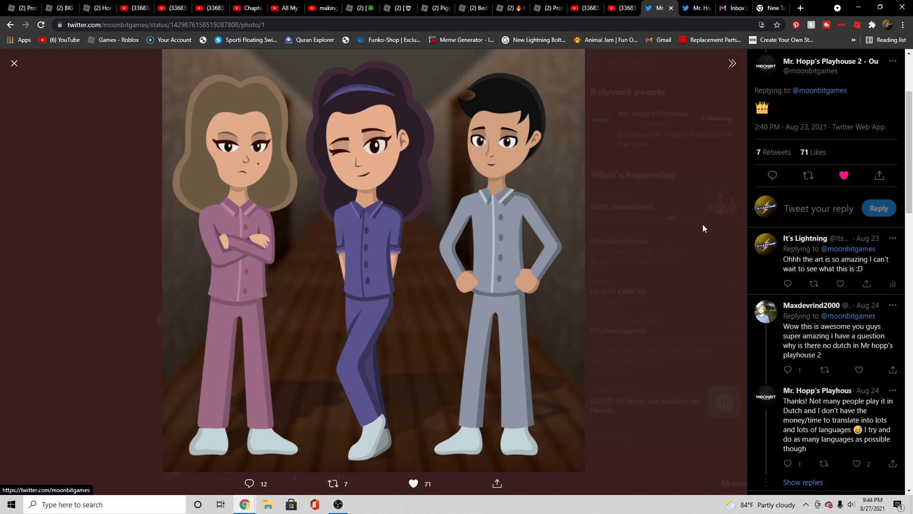